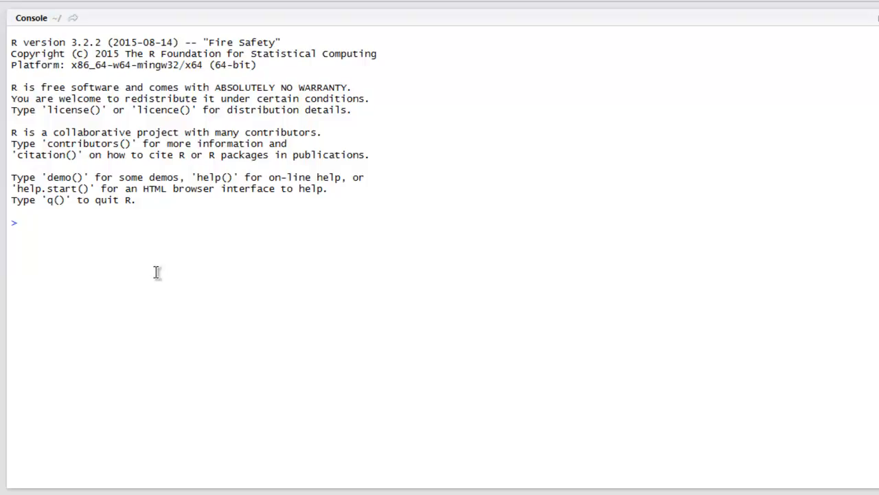
{"action": "type", "text": "library("}
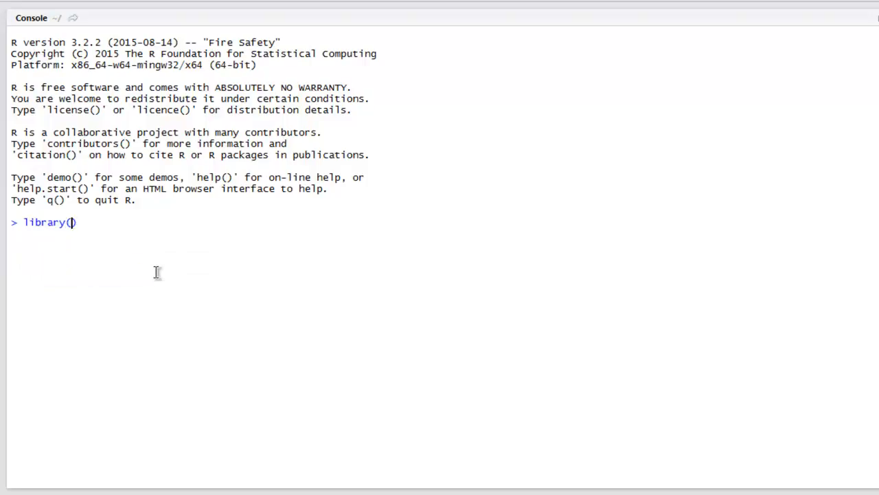
{"action": "type", "text": "("}
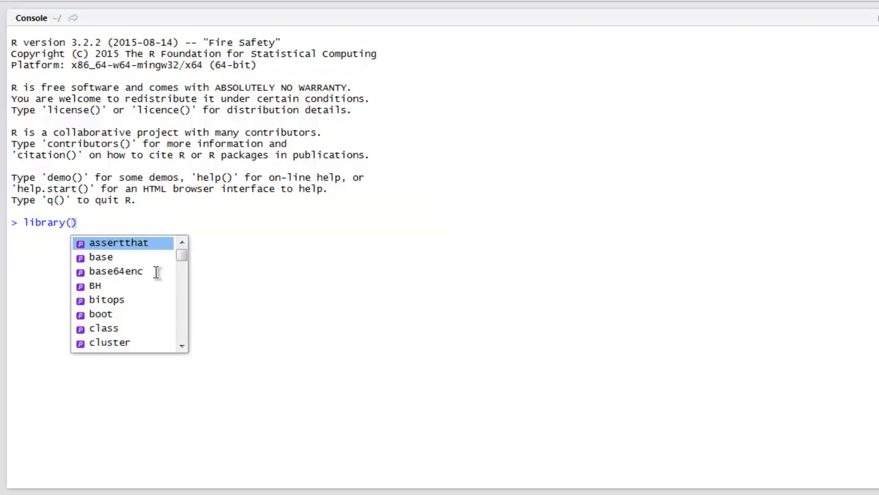
{"action": "type", "text": "foreign"}
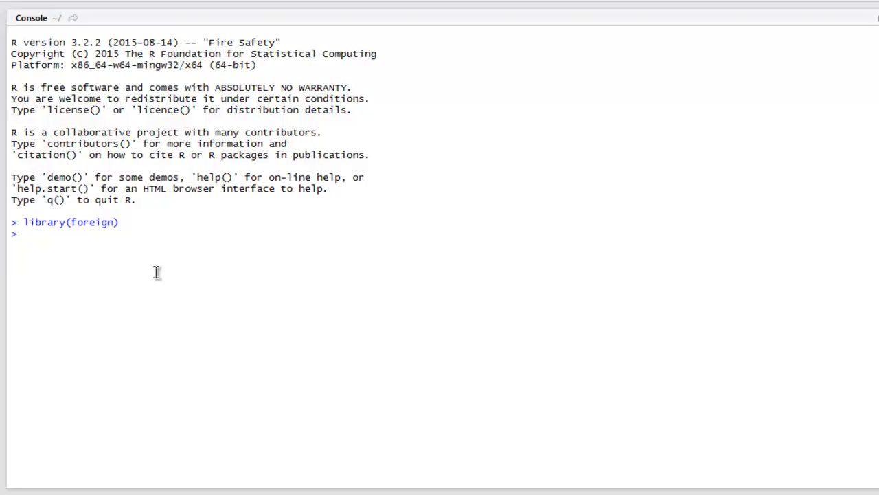
{"action": "type", "text": "setwd"}
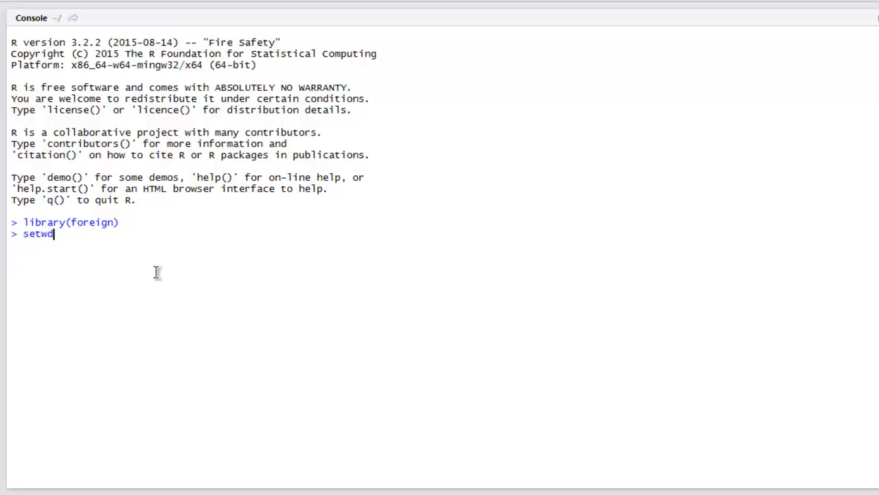
{"action": "type", "text": "(\"d:/\")"}
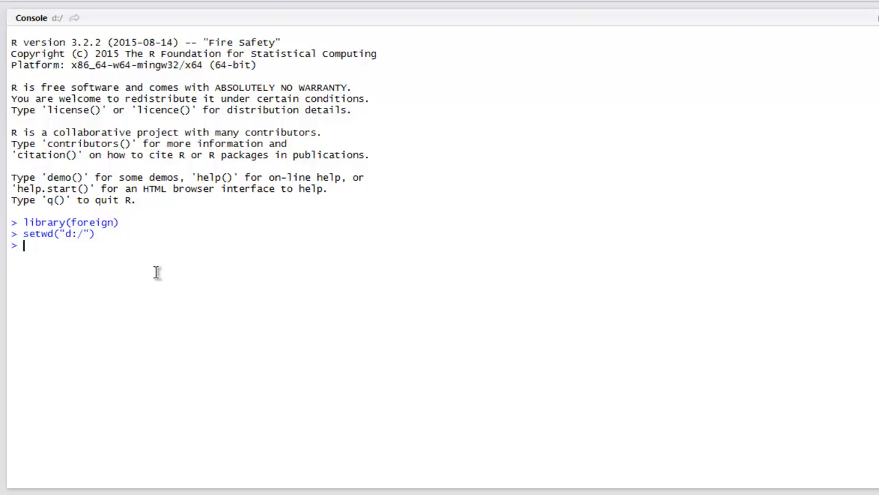
{"action": "type", "text": "data"}
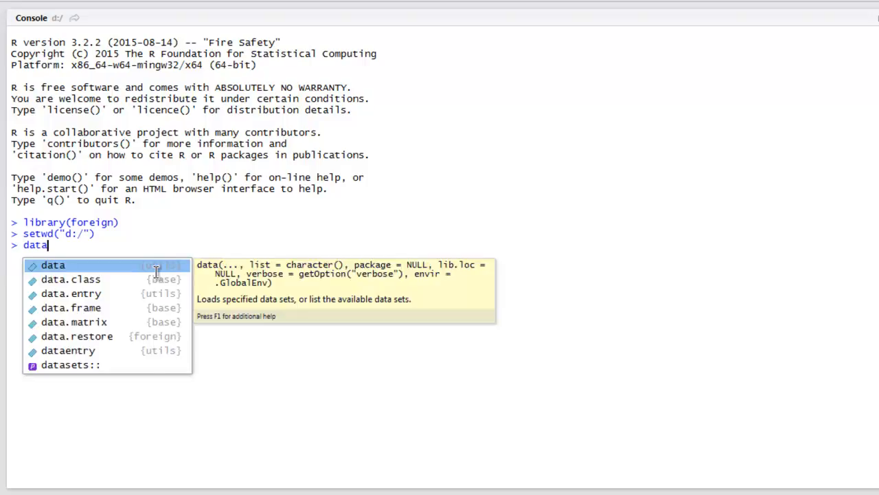
{"action": "type", "text": "<-"}
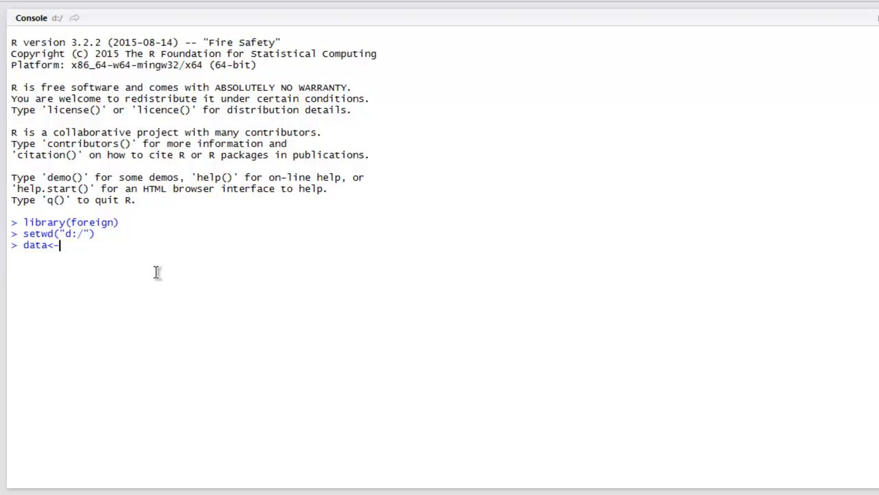
{"action": "type", "text": "read"}
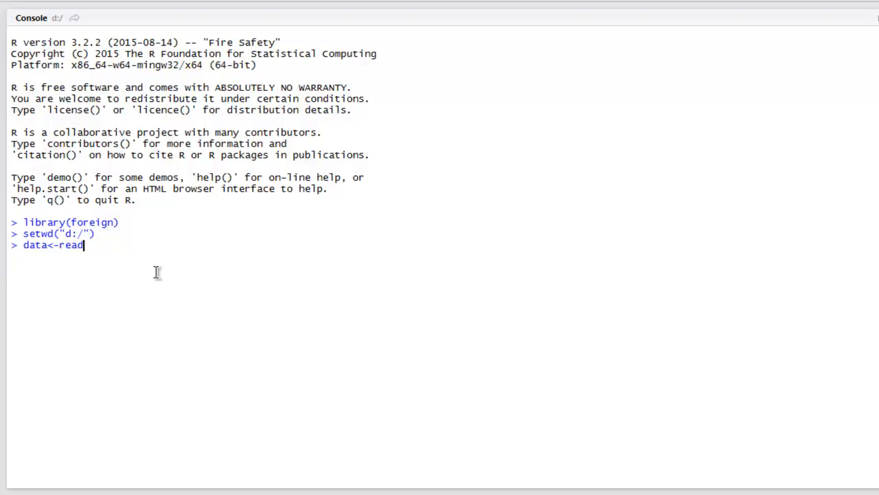
{"action": "type", "text": "."}
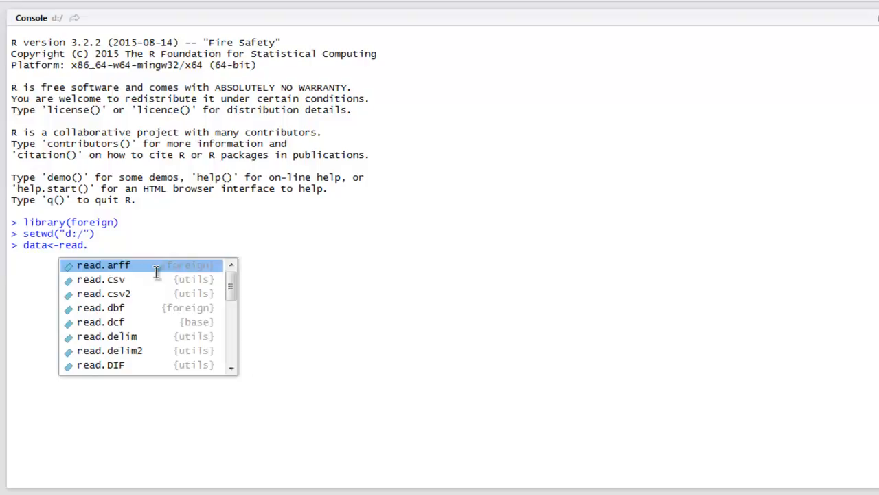
{"action": "type", "text": "spss("}
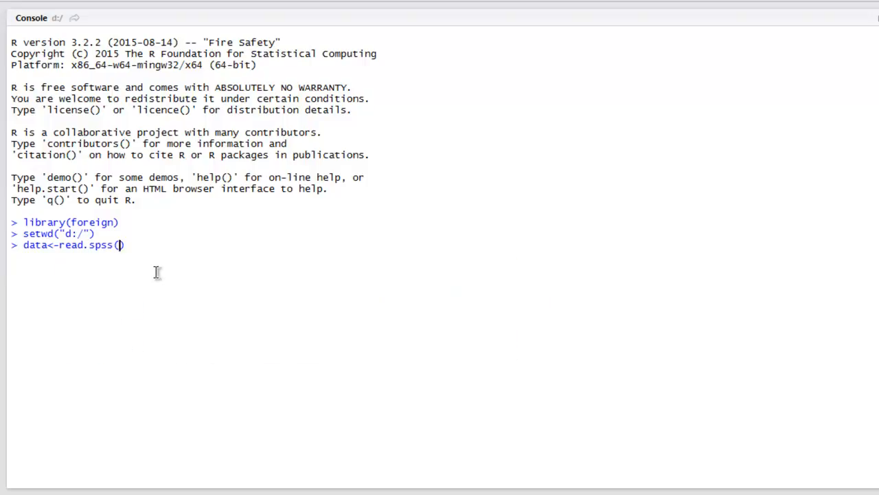
{"action": "type", "text": "\"mp"}
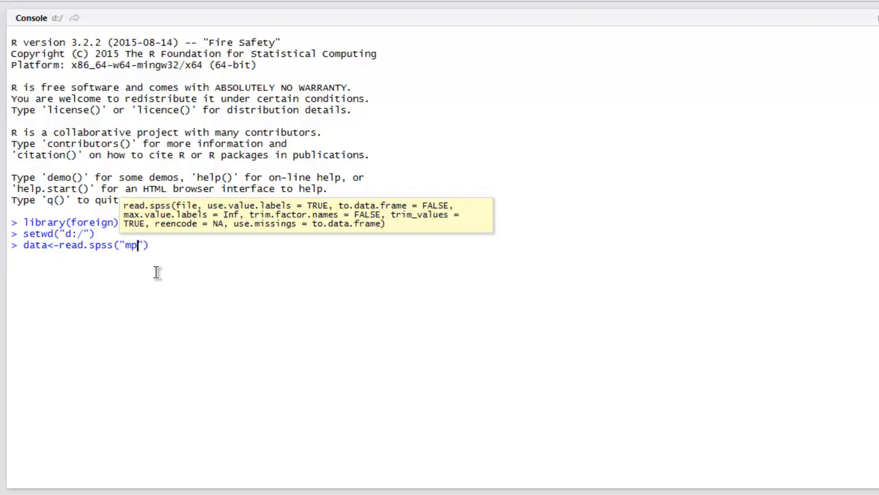
{"action": "type", "text": ".sav"}
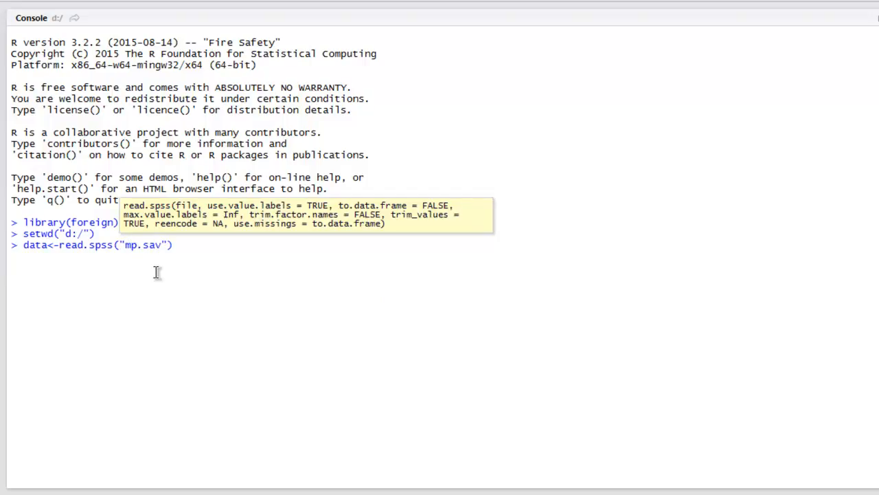
{"action": "type", "text": ","}
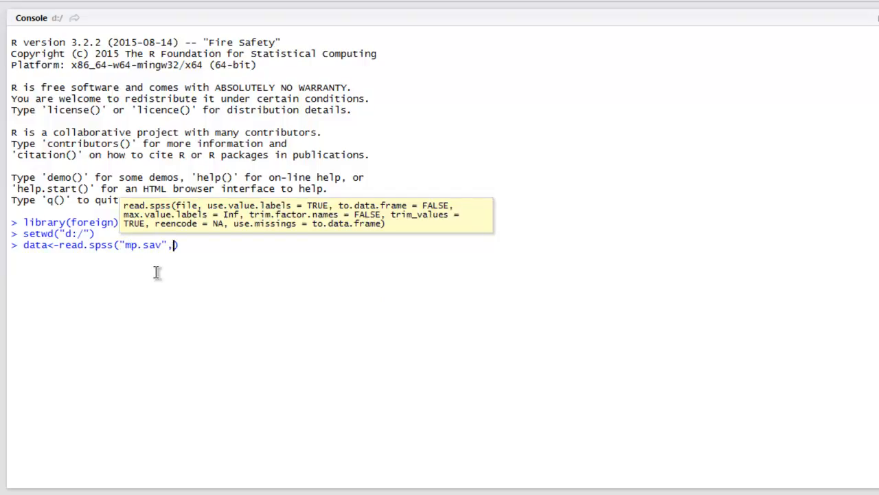
{"action": "type", "text": "to.data.frame ="}
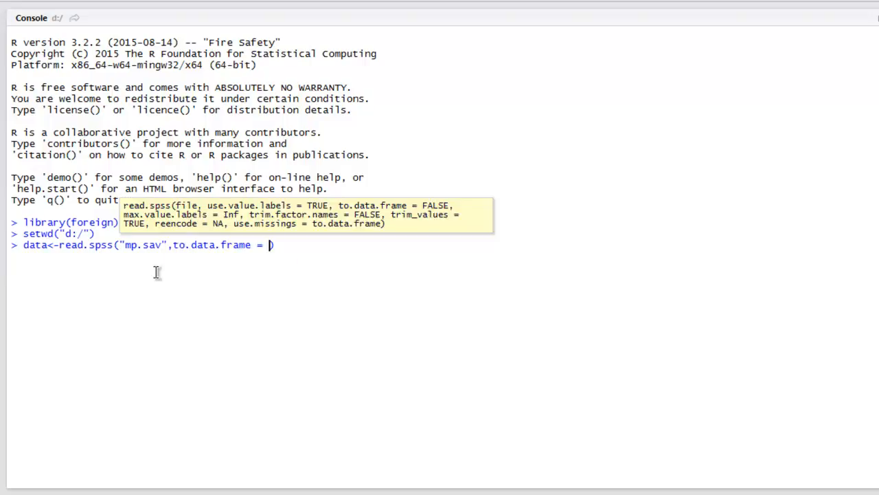
{"action": "type", "text": "TRUE)"}
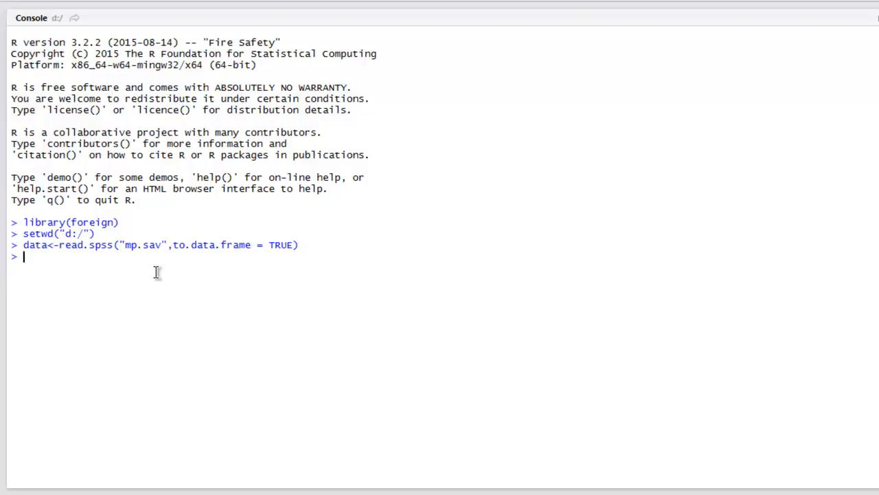
{"action": "type", "text": "dat"}
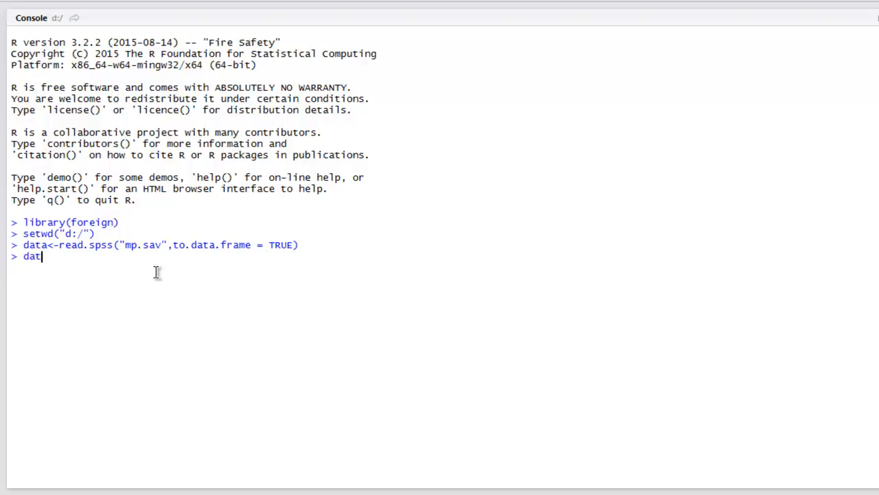
{"action": "type", "text": "a"}
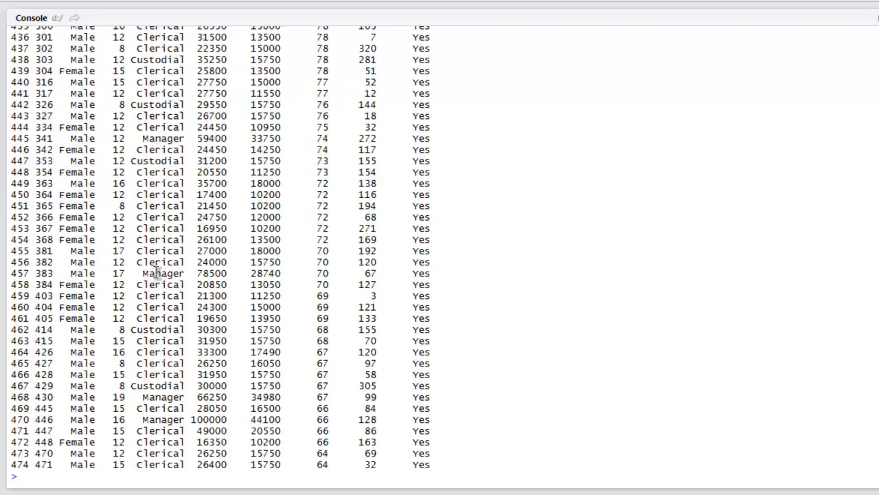
{"action": "scroll", "scroll_direction": "down", "scroll_amount": 3}
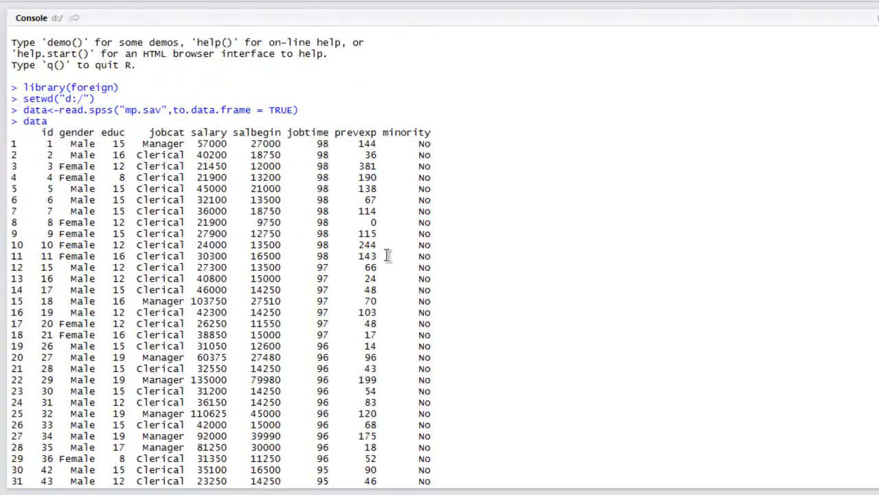
{"action": "scroll", "scroll_direction": "down", "scroll_amount": 3}
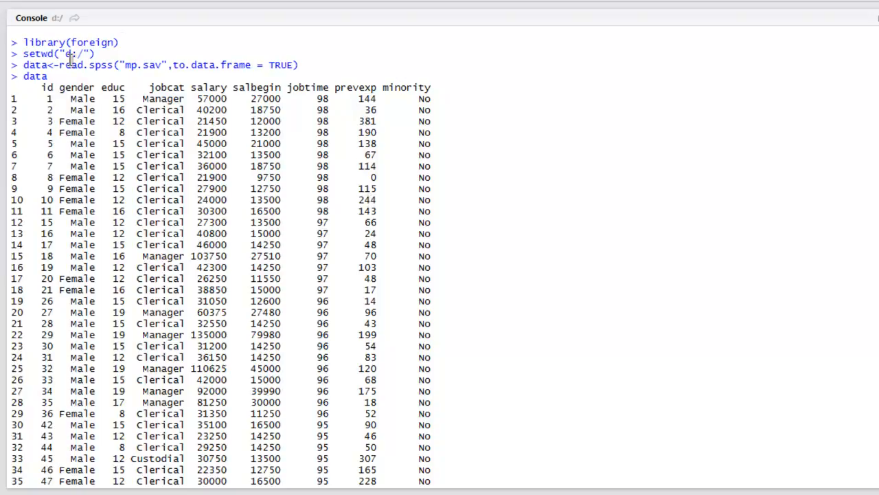
{"action": "mouse_move", "coordinate": [109, 93]}
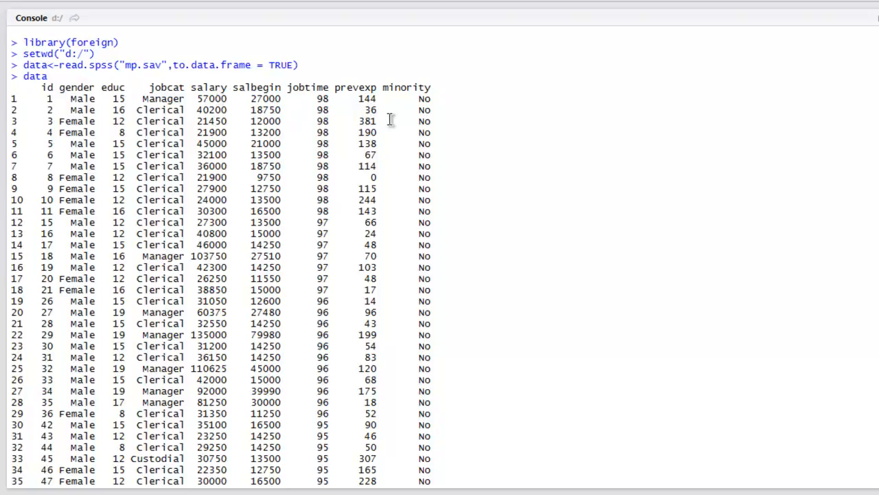
{"action": "mouse_move", "coordinate": [301, 104]}
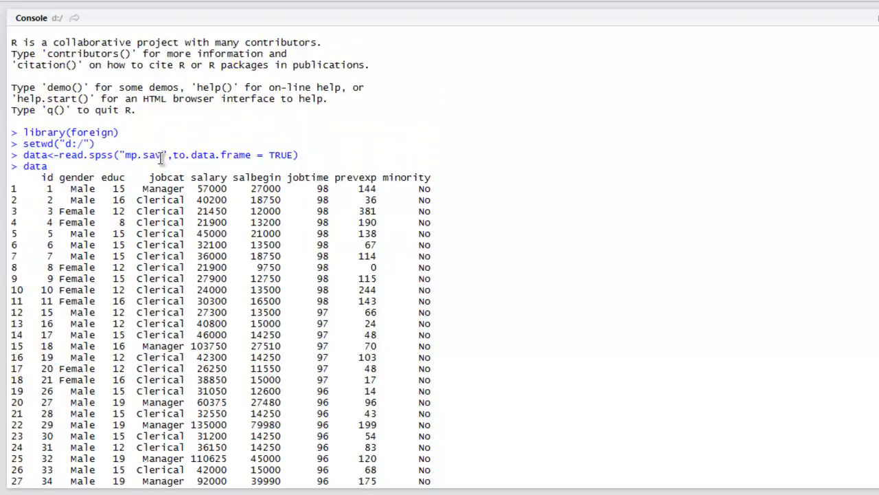
{"action": "mouse_move", "coordinate": [454, 206]}
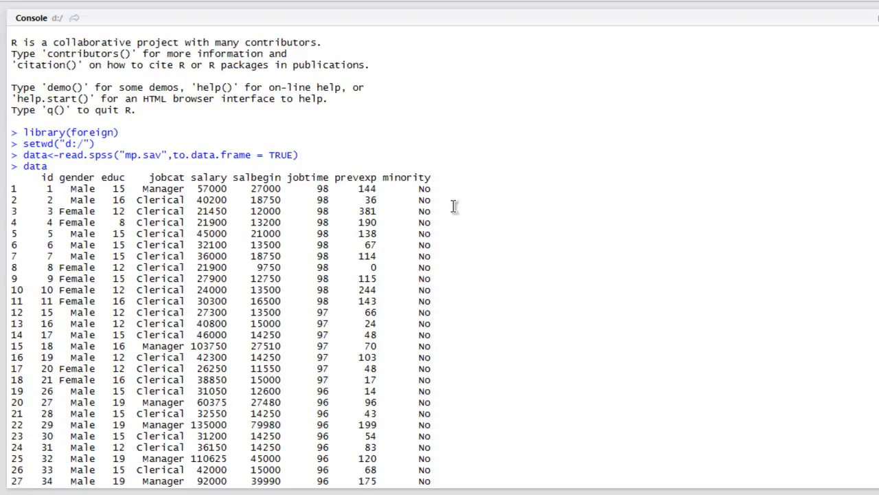